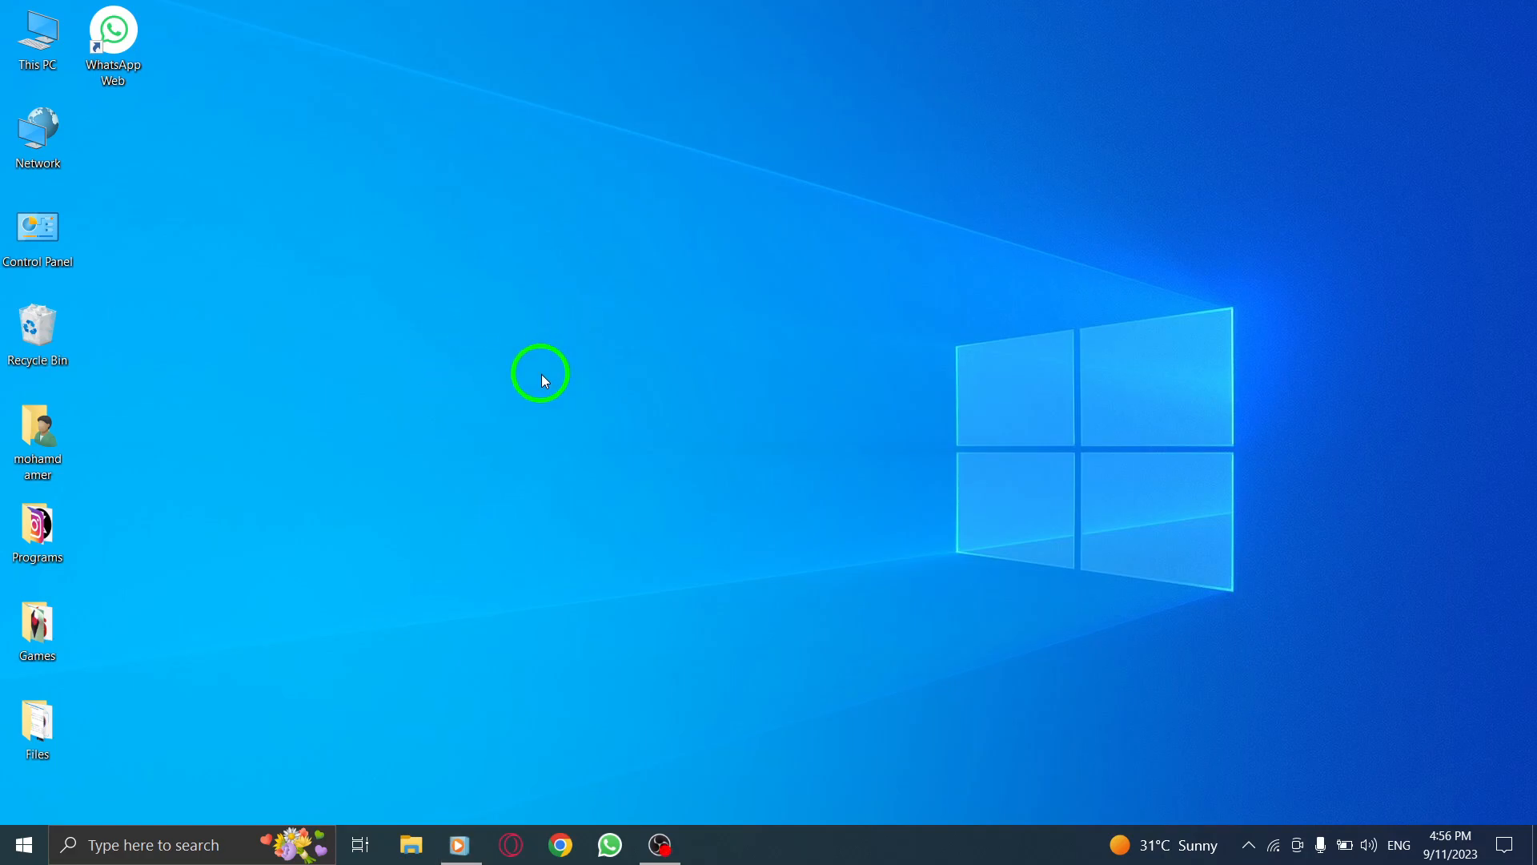
pyautogui.moveTo(657, 499)
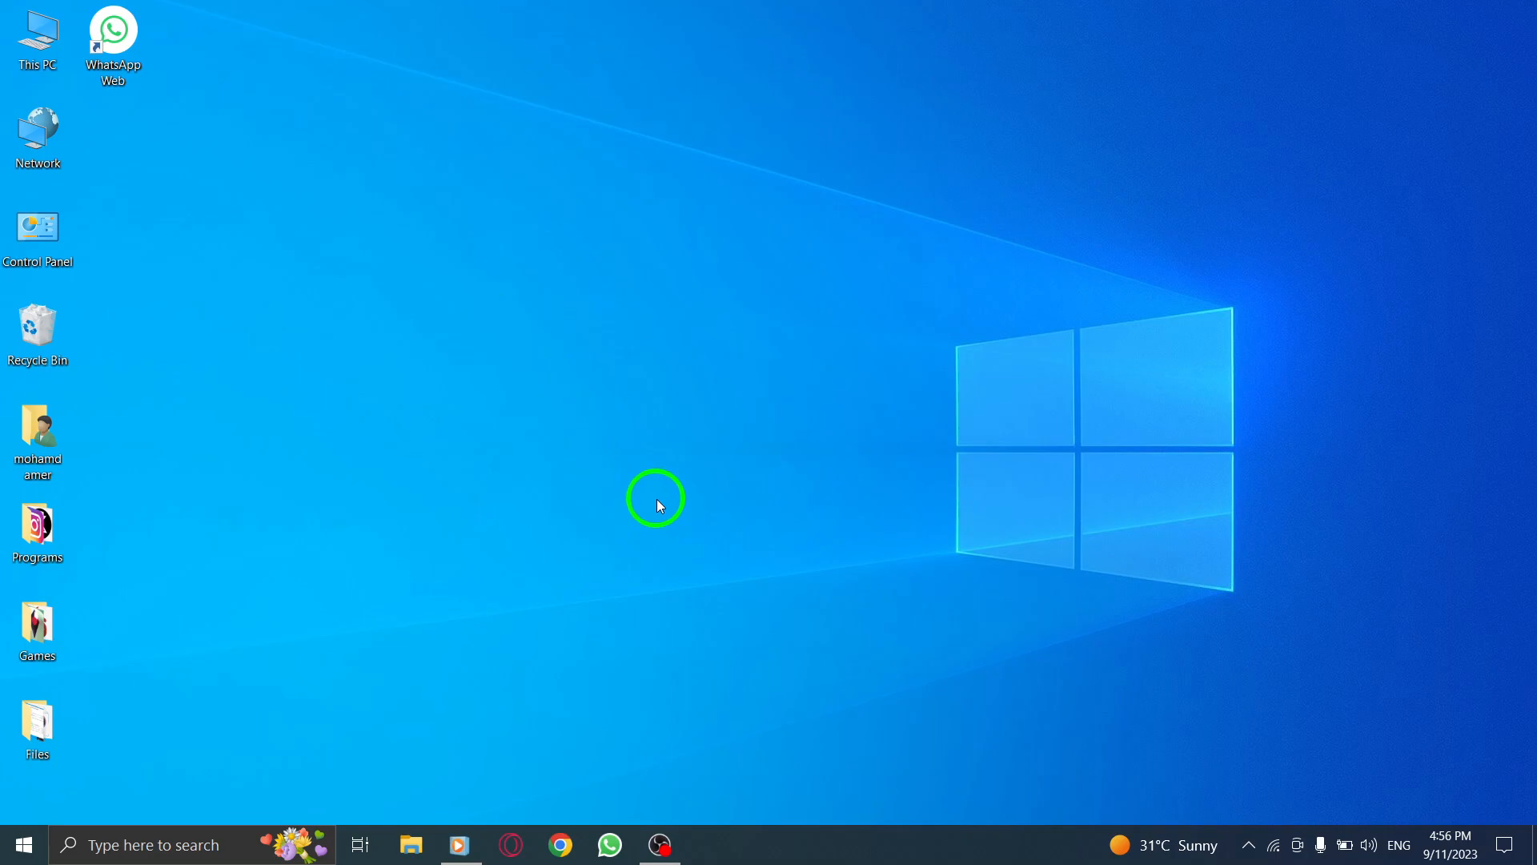
pyautogui.moveTo(656, 653)
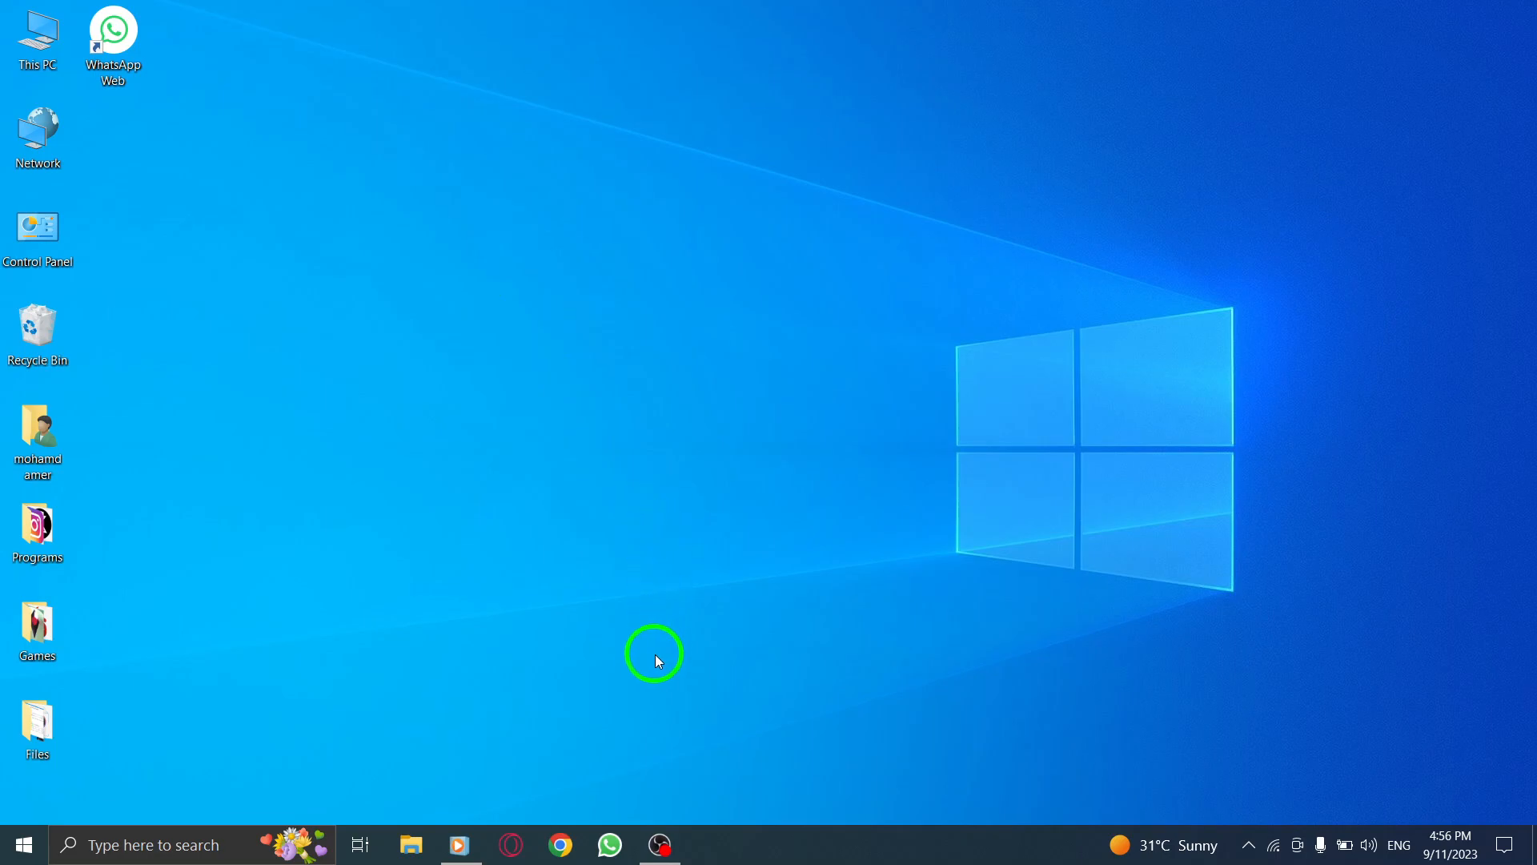
pyautogui.moveTo(609, 844)
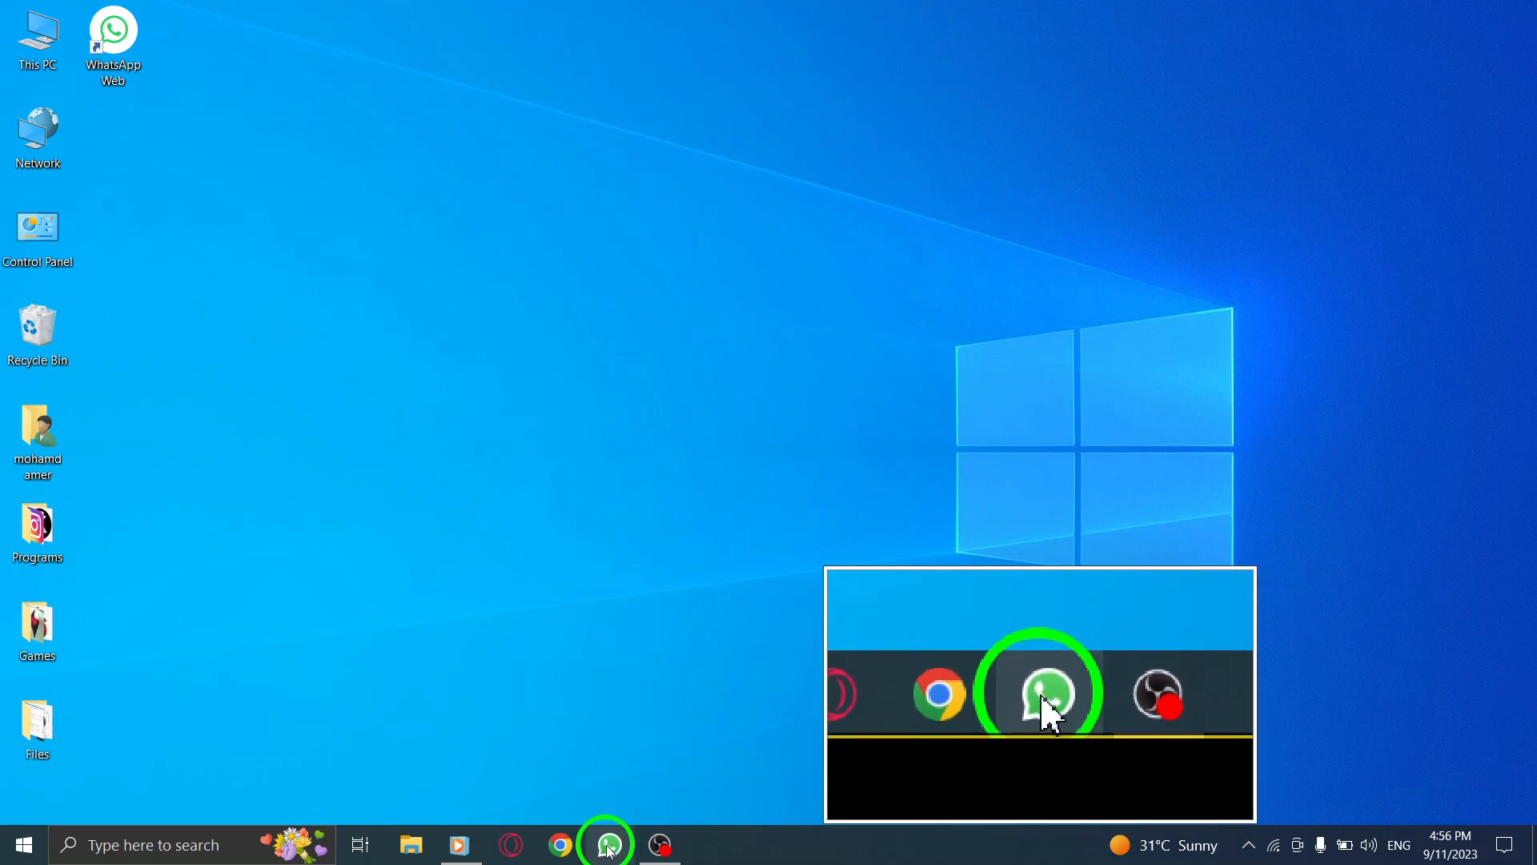
# Step: Switch to WhatsApp, enter the (You) self-chat and place the cursor in the message box
pyautogui.click(605, 844)
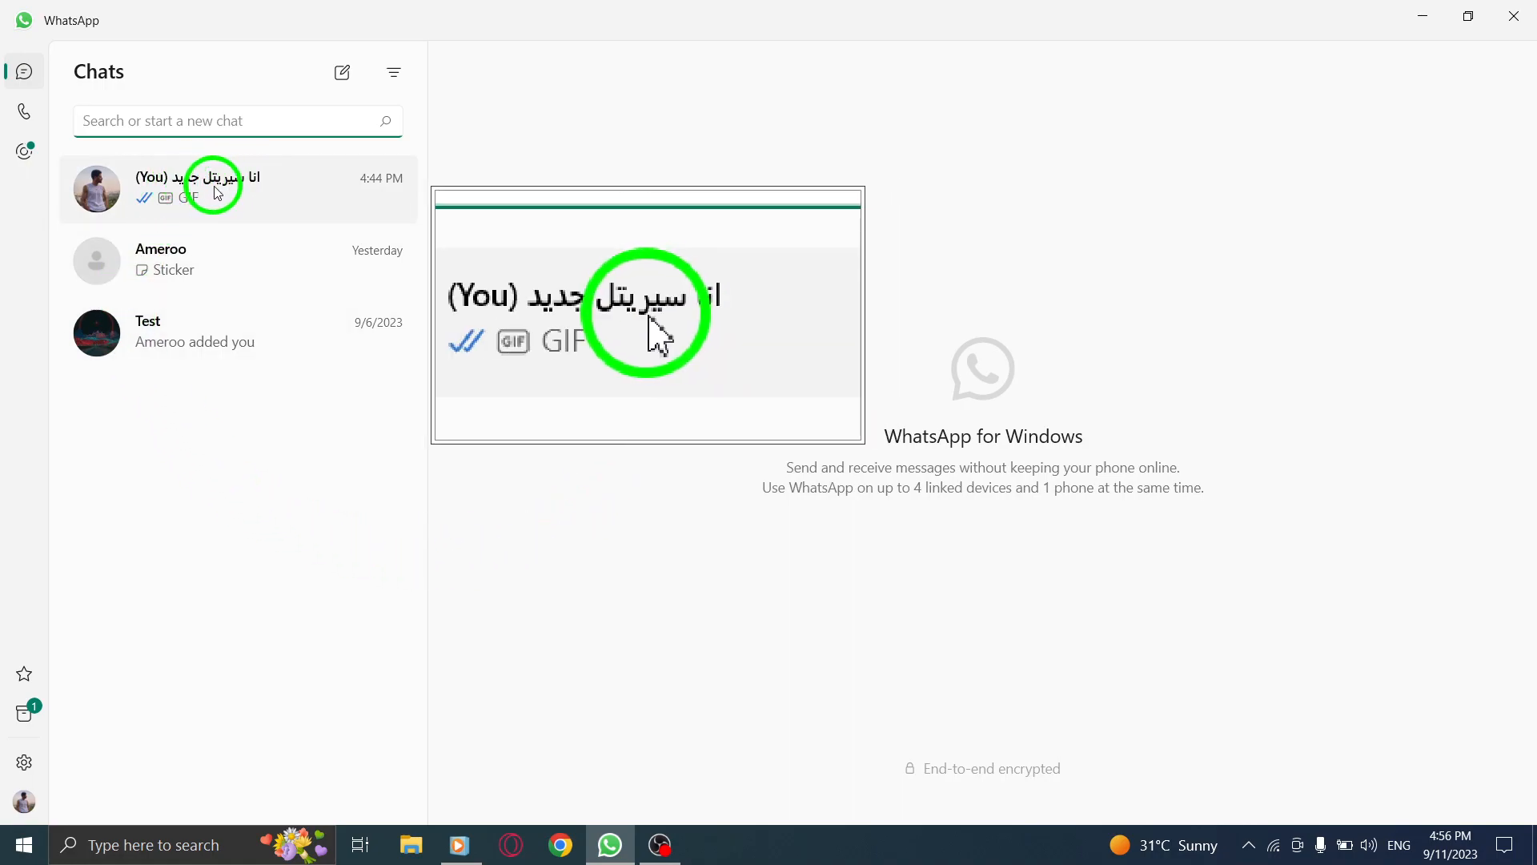
pyautogui.click(236, 189)
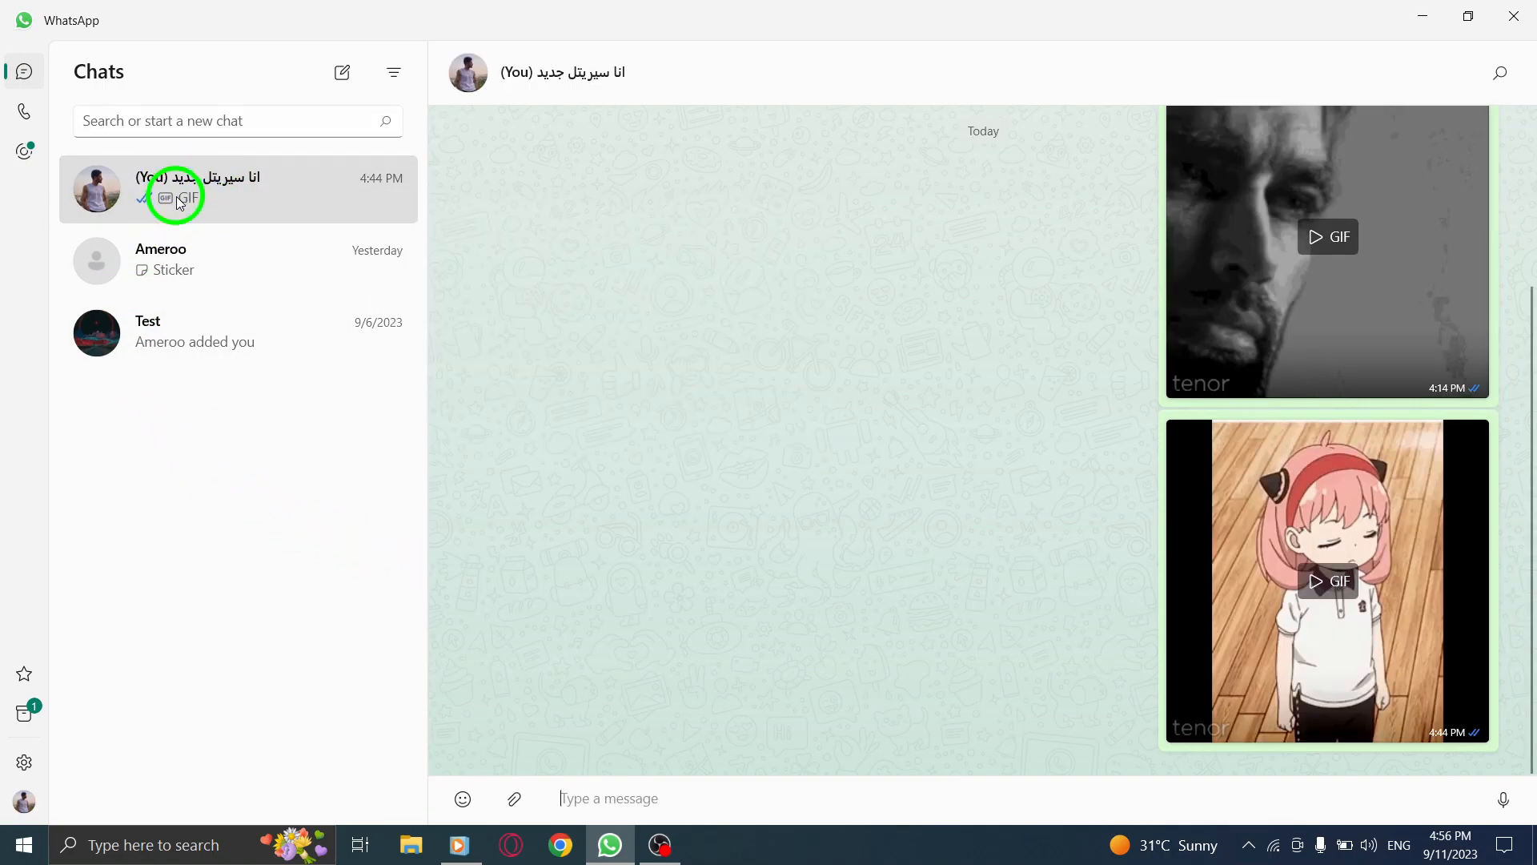
pyautogui.click(609, 797)
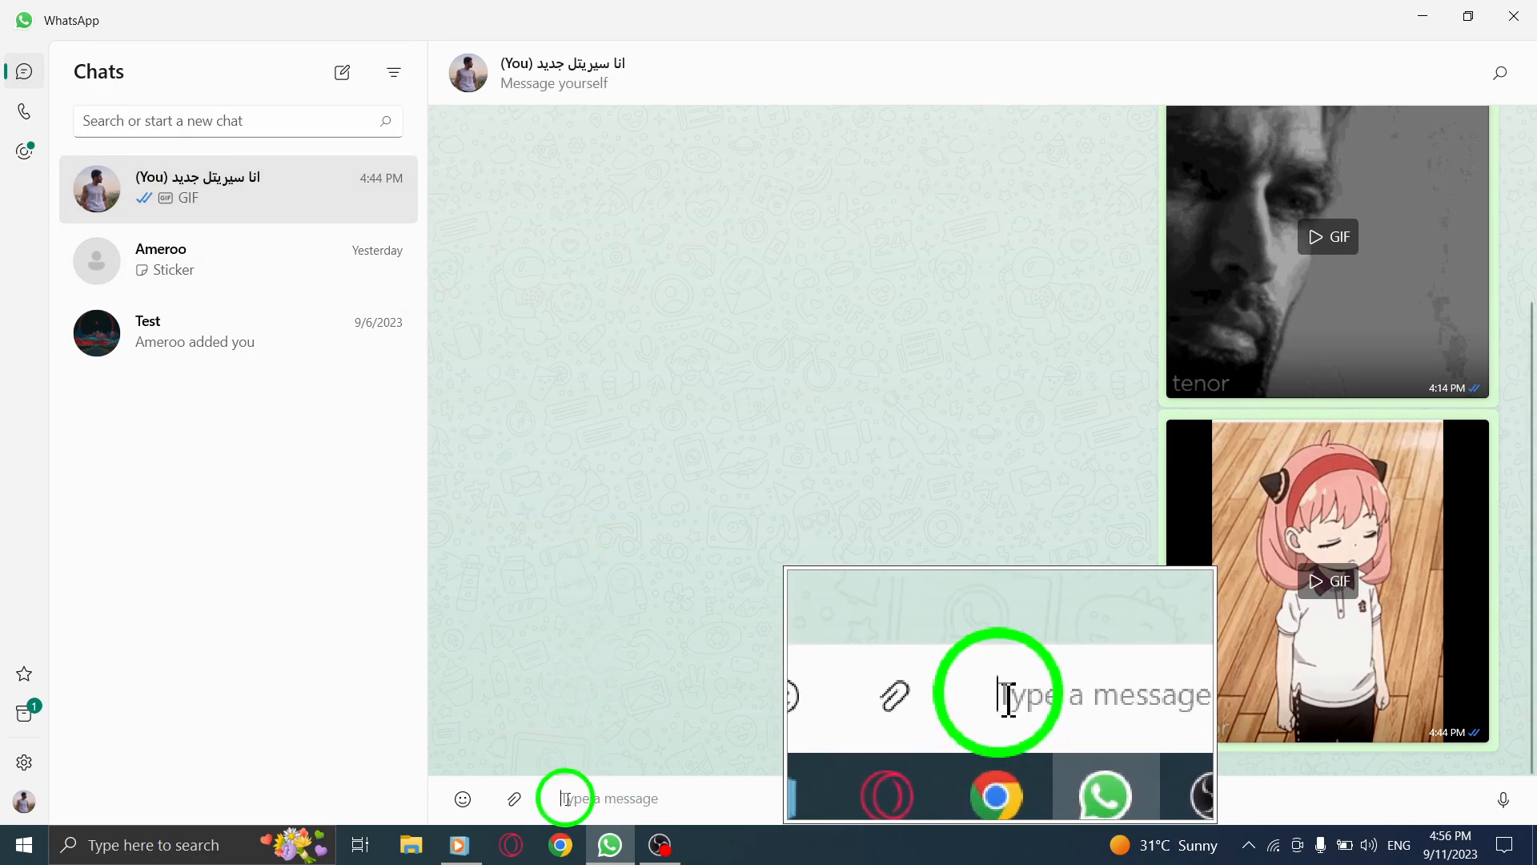
# Step: Draft 'merhaba', select the word and view its Spelling suggestion 'marhaba'
pyautogui.write('m')
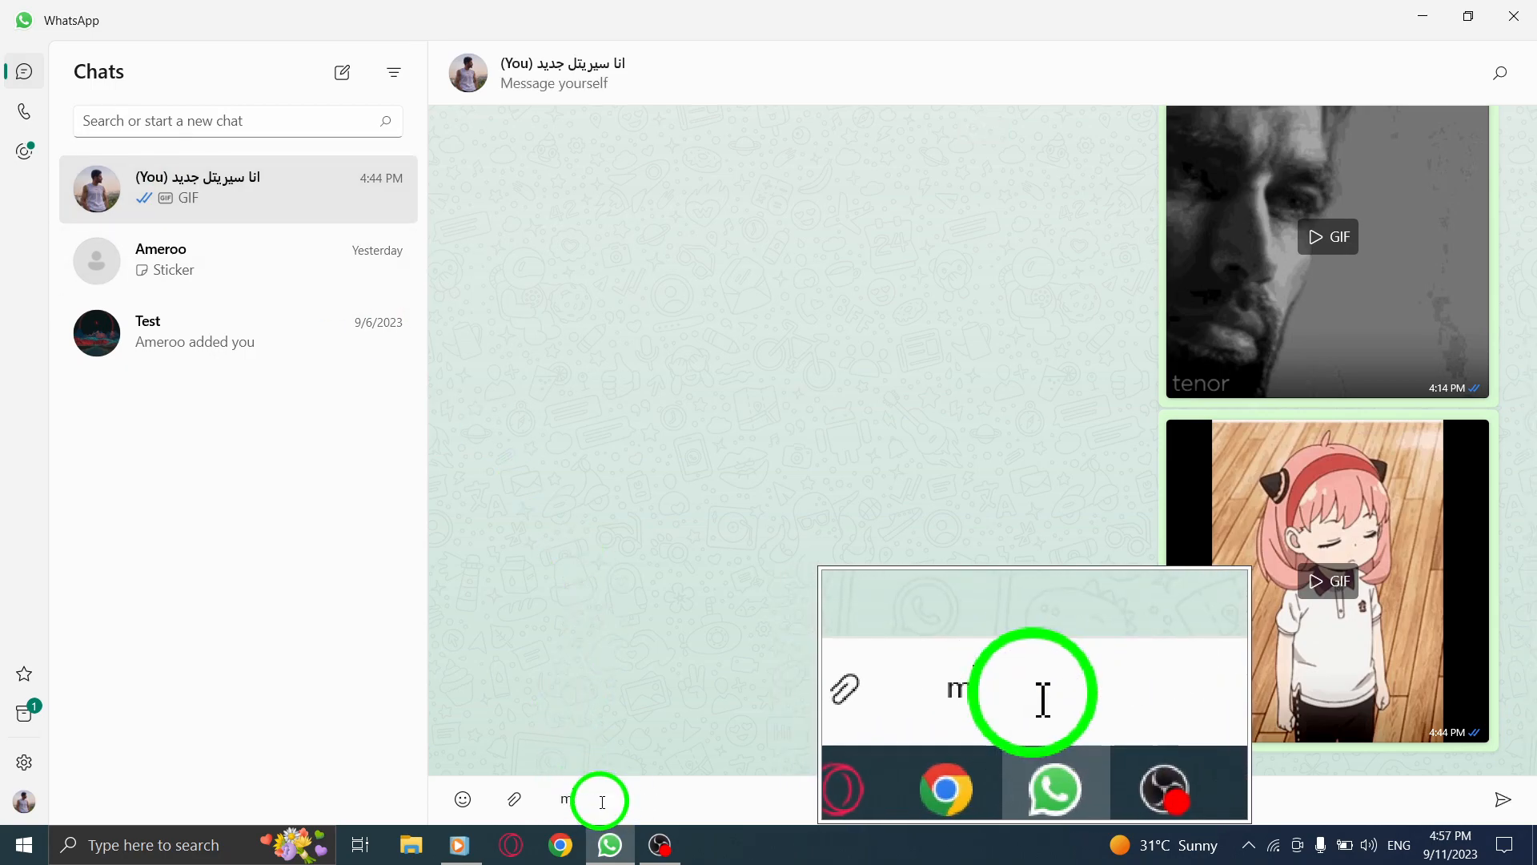
pyautogui.write('erhaba')
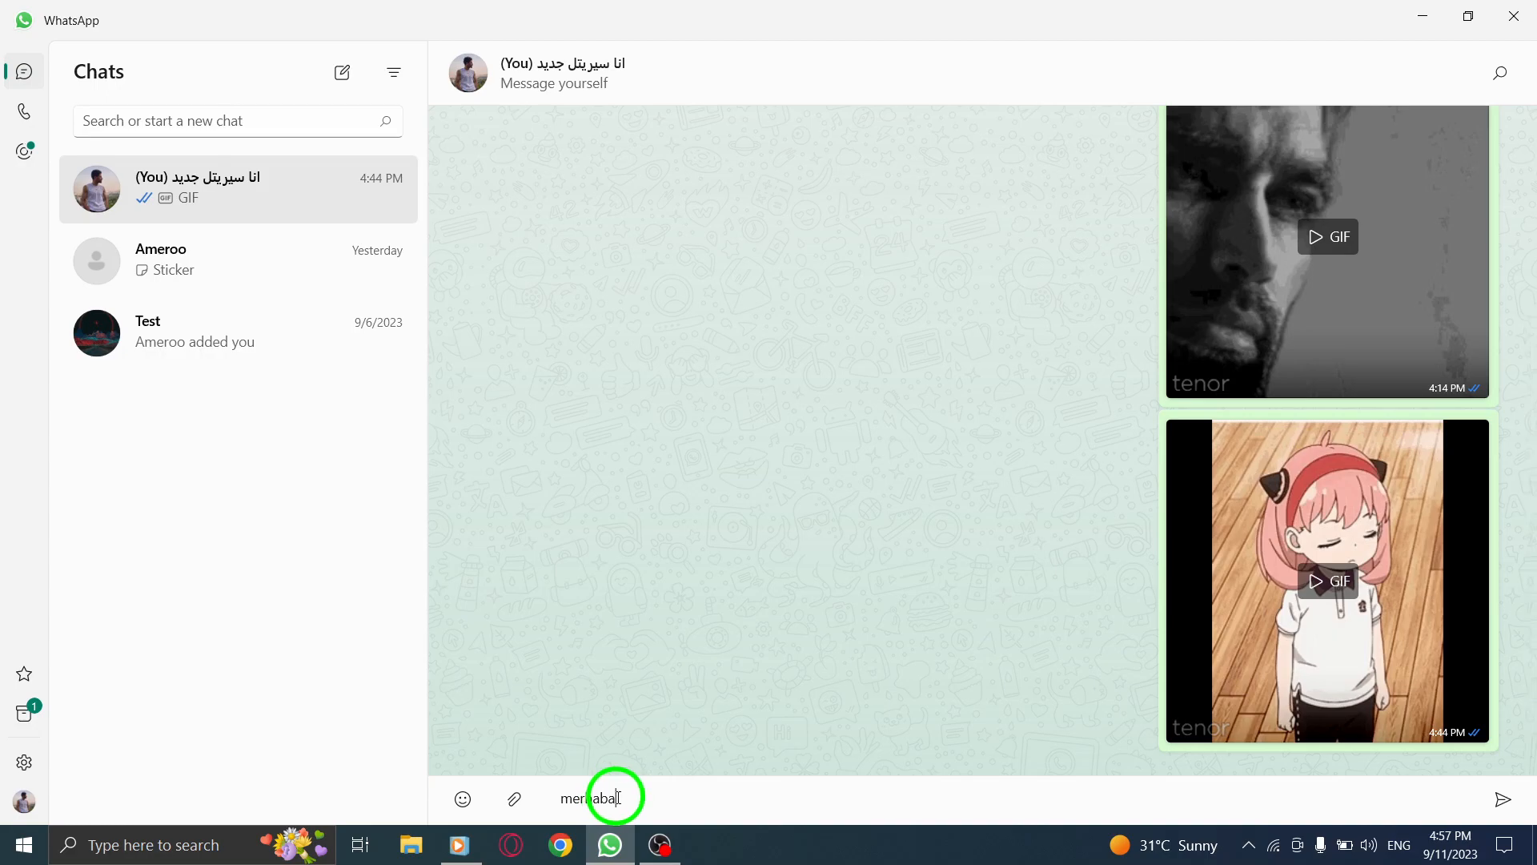
pyautogui.doubleClick(591, 797)
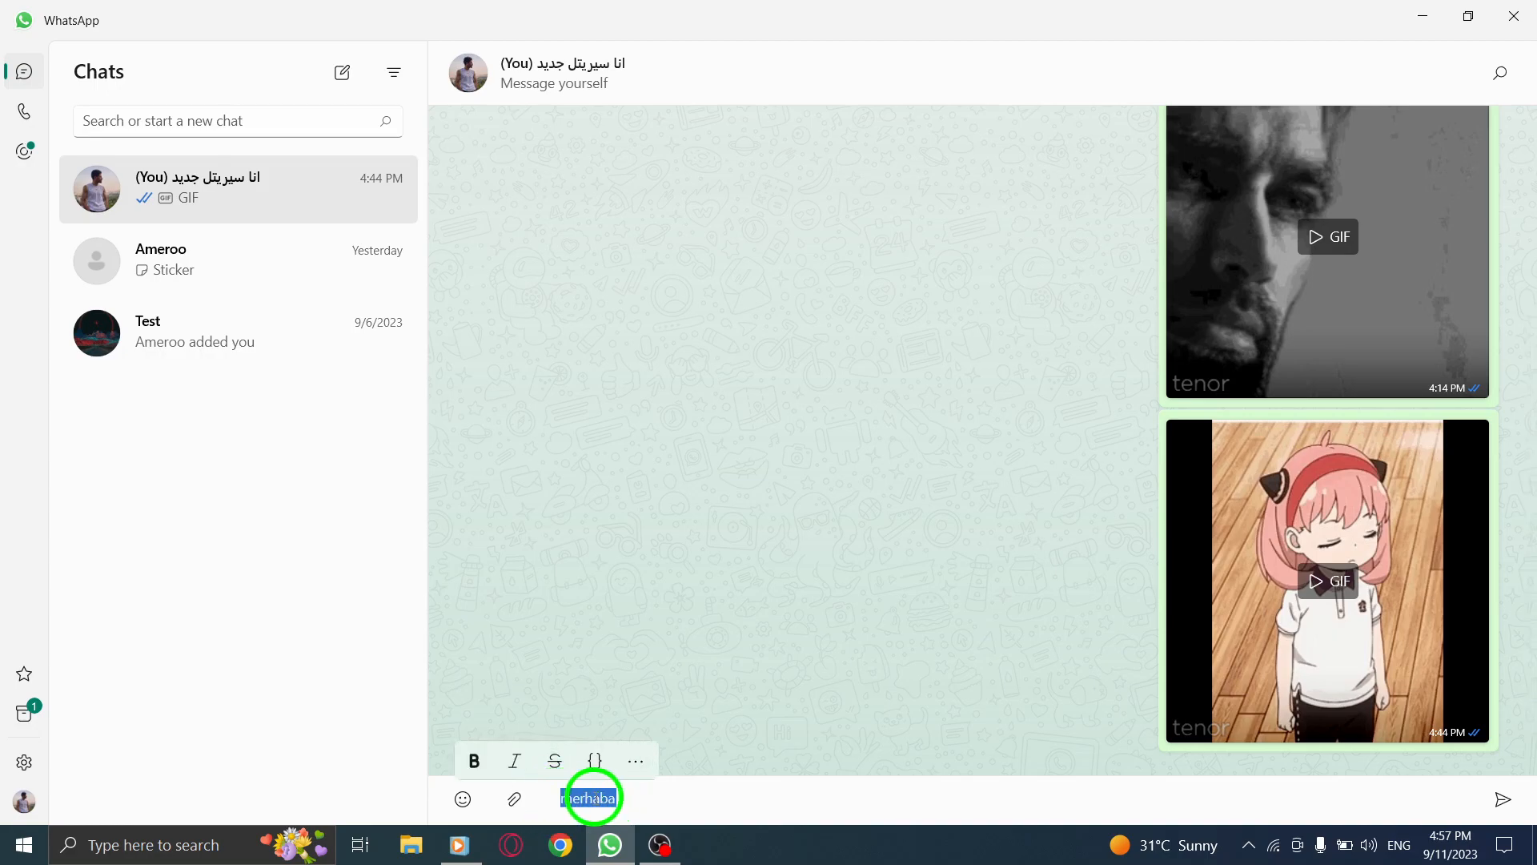
pyautogui.click(636, 760)
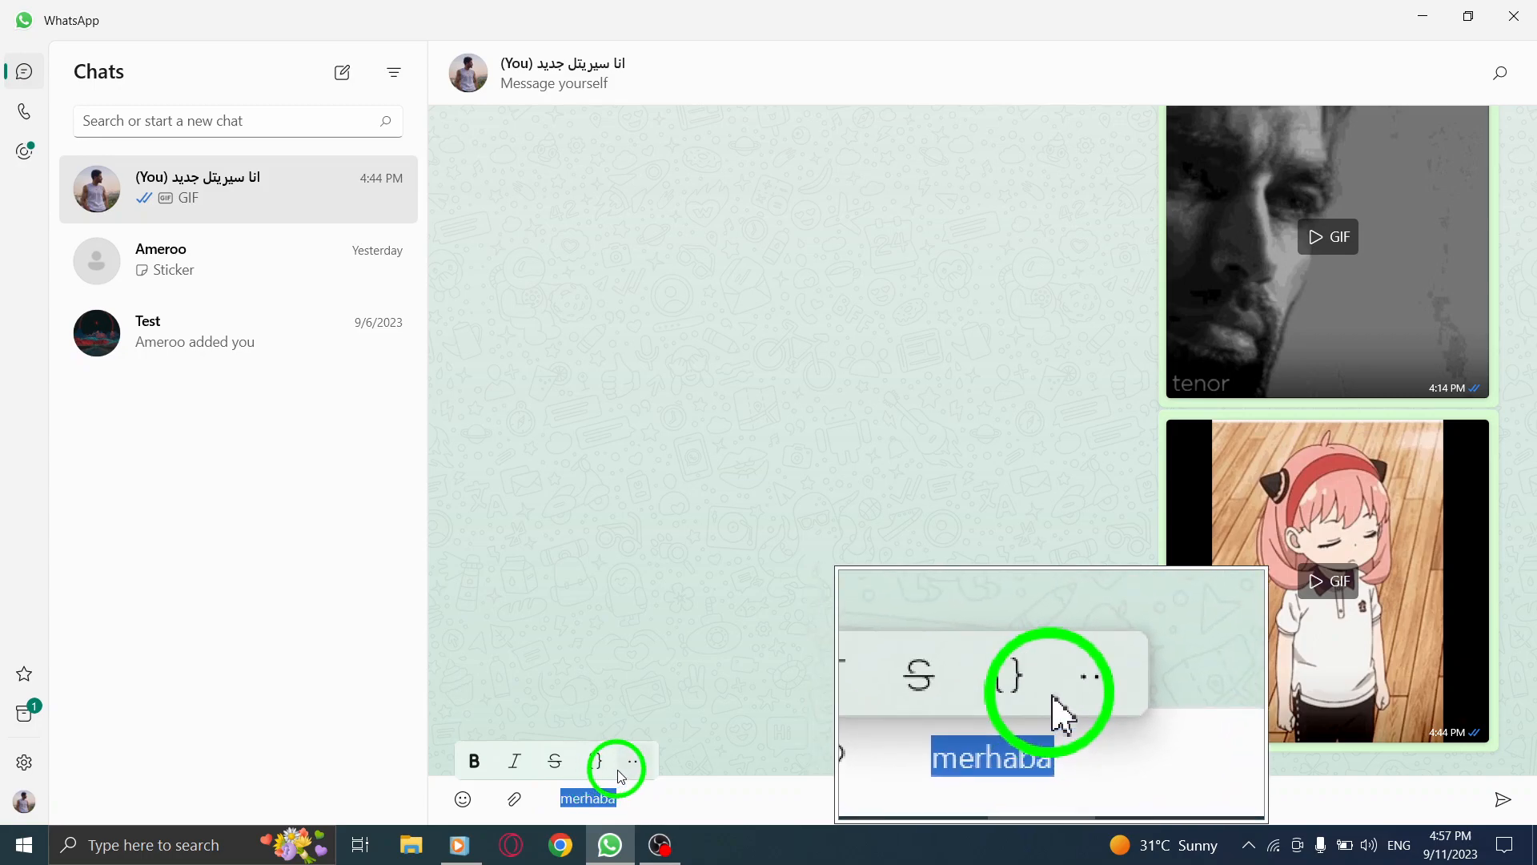
pyautogui.moveTo(634, 762)
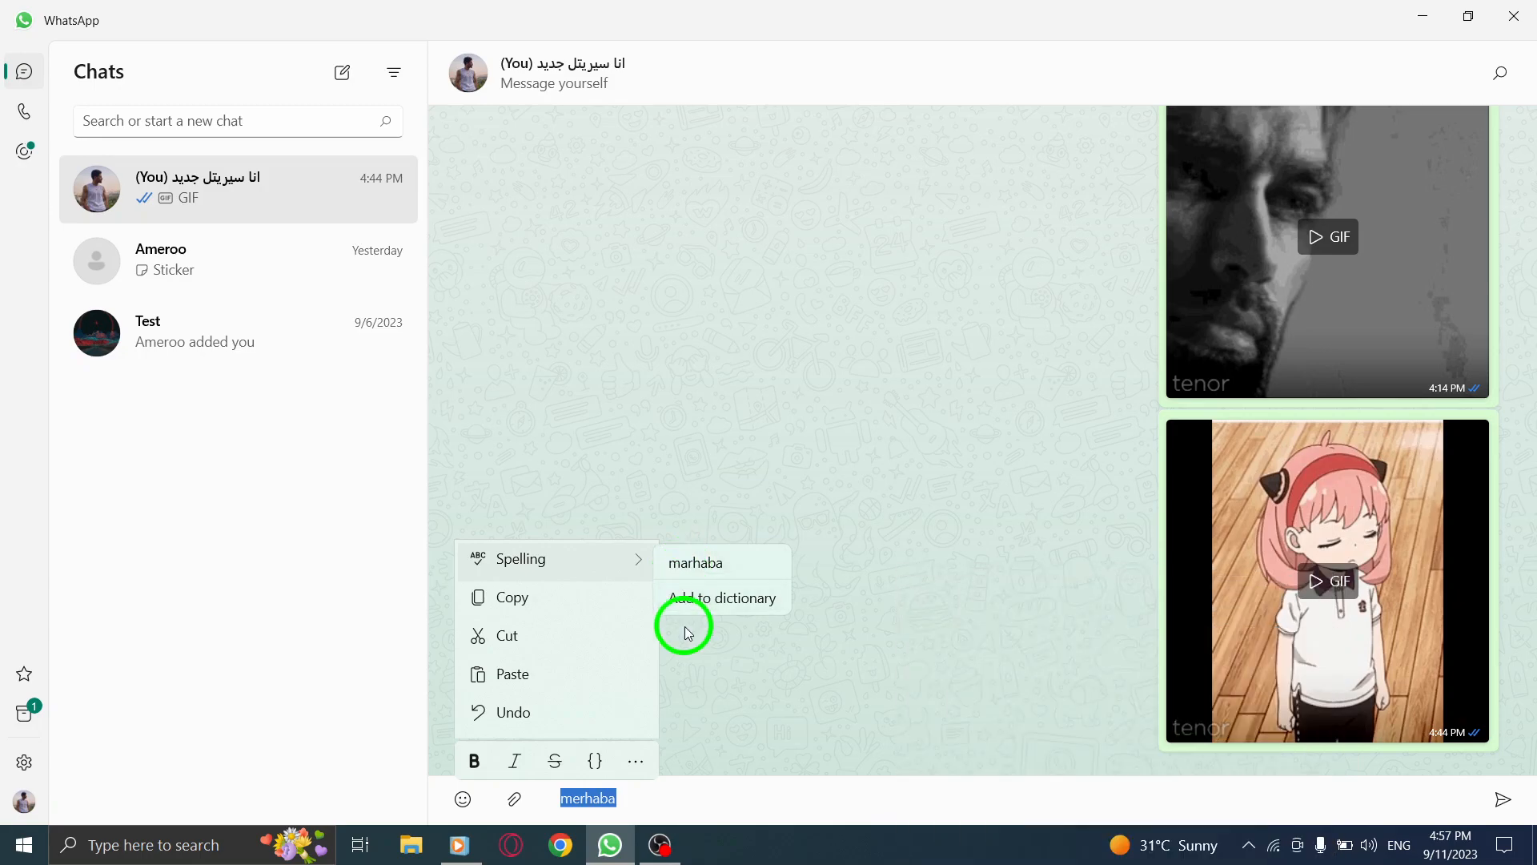
pyautogui.click(644, 797)
pyautogui.write('he')
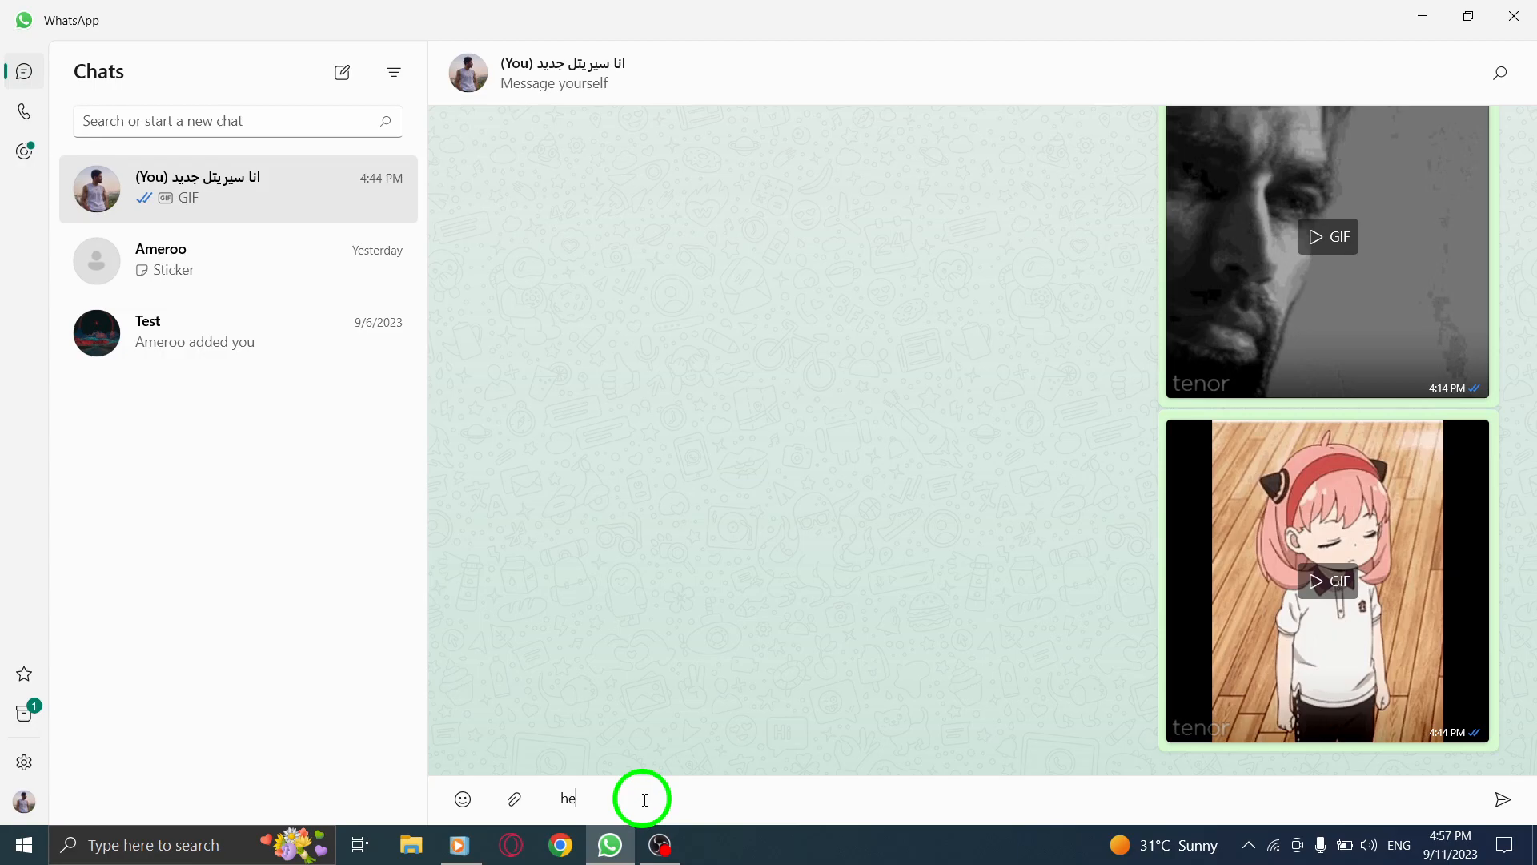
# Step: Draft 'helo', view its Spelling suggestions hello, halo and helot, and leave it unchanged
pyautogui.write('lo')
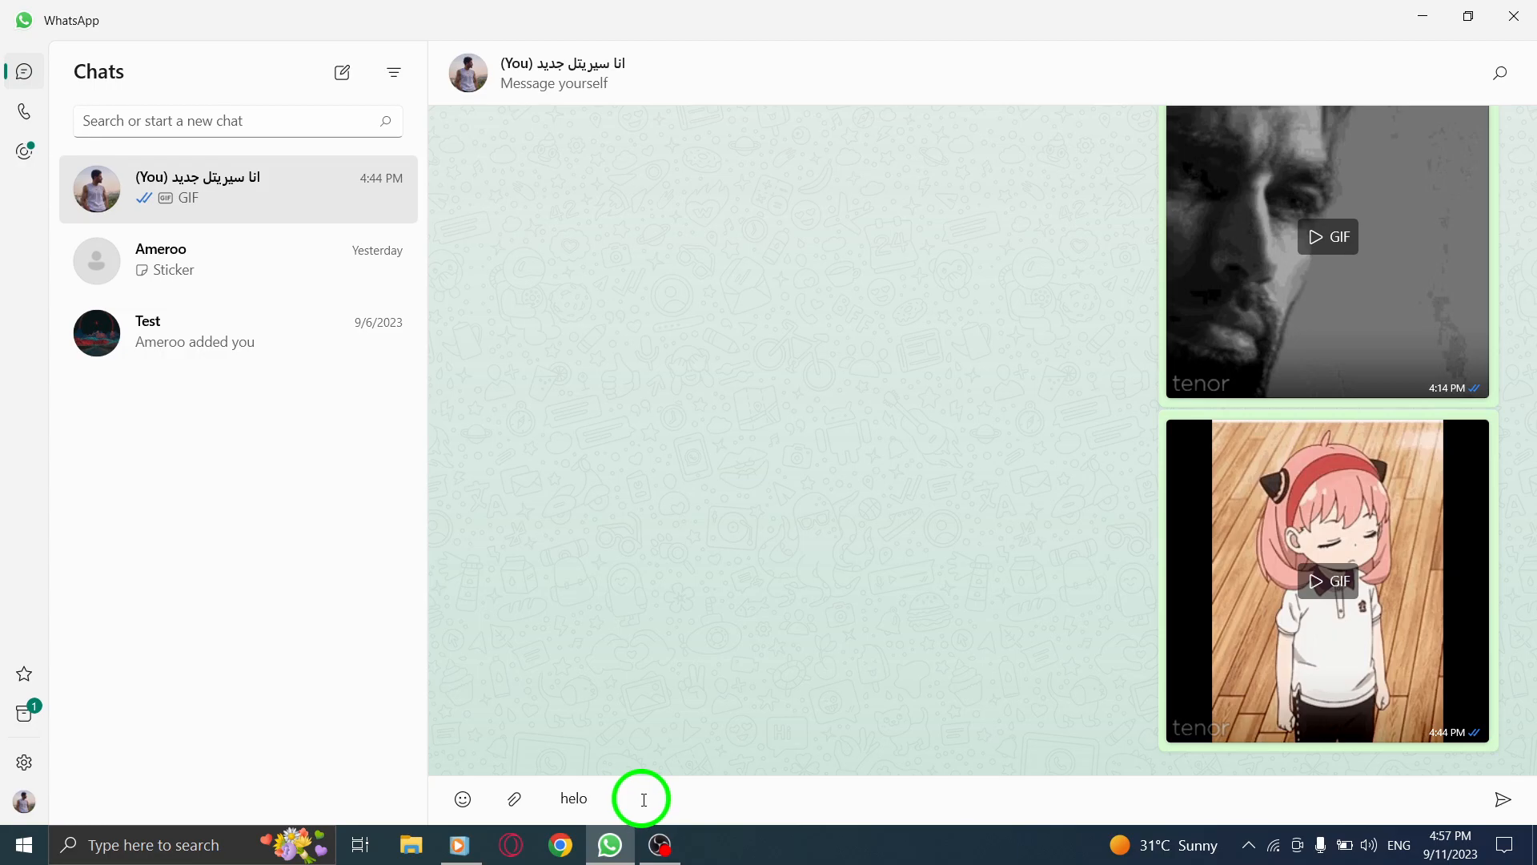
pyautogui.doubleClick(573, 797)
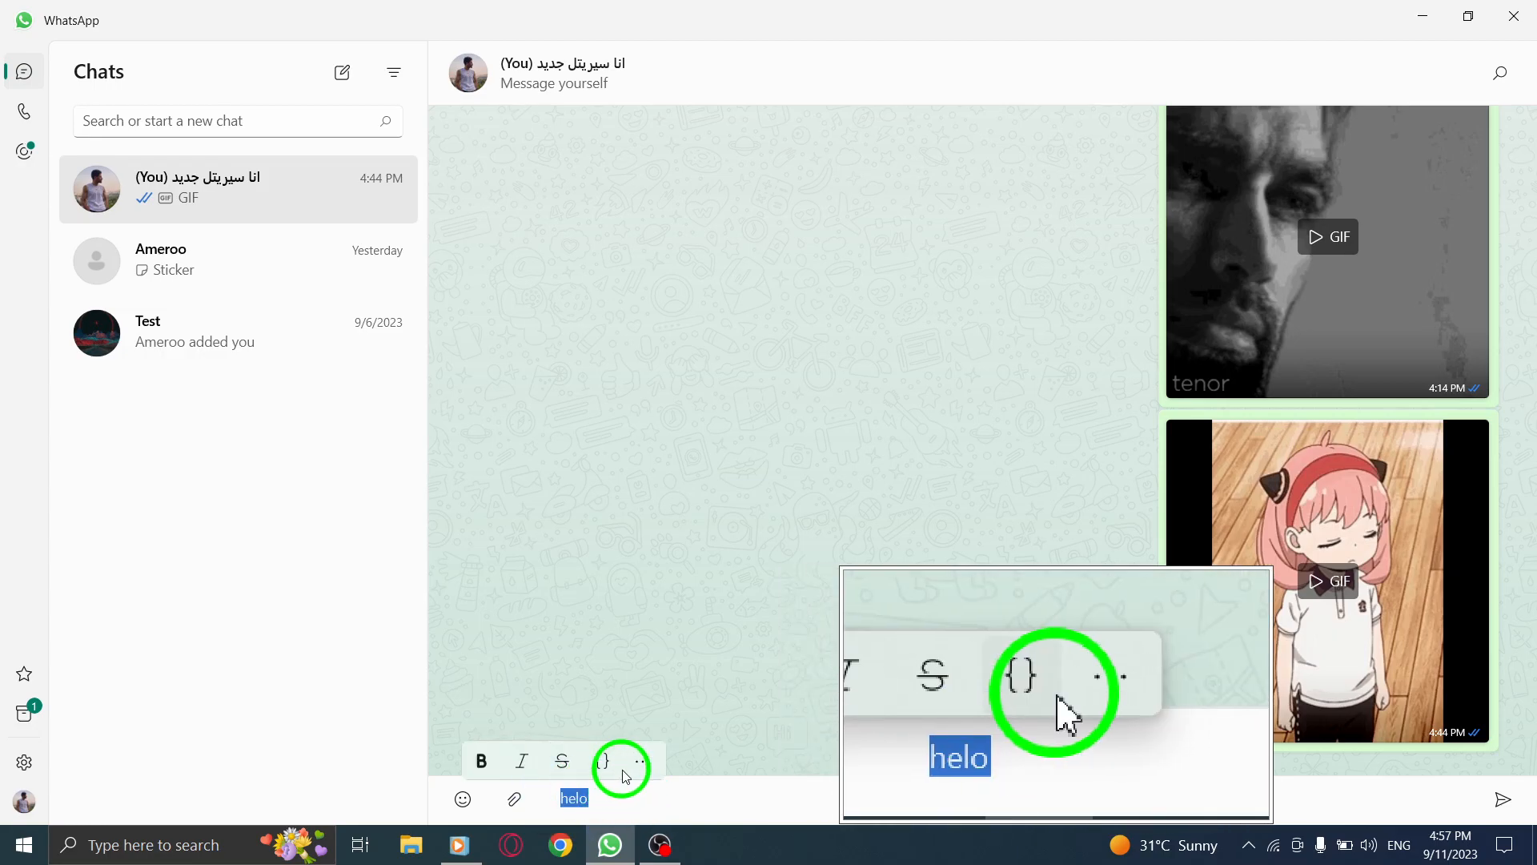
pyautogui.rightClick(573, 797)
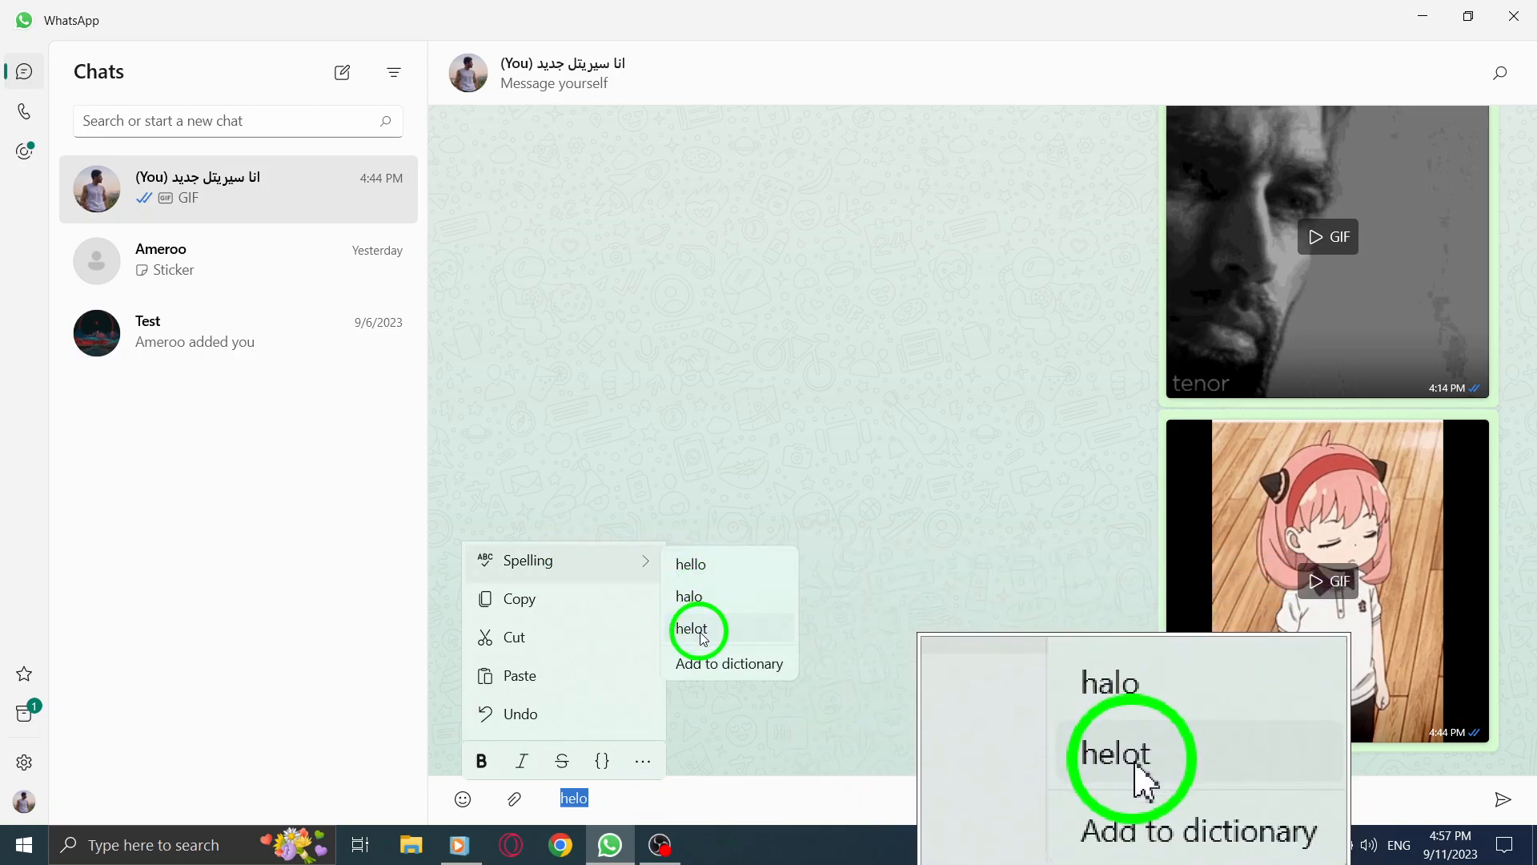
pyautogui.click(887, 460)
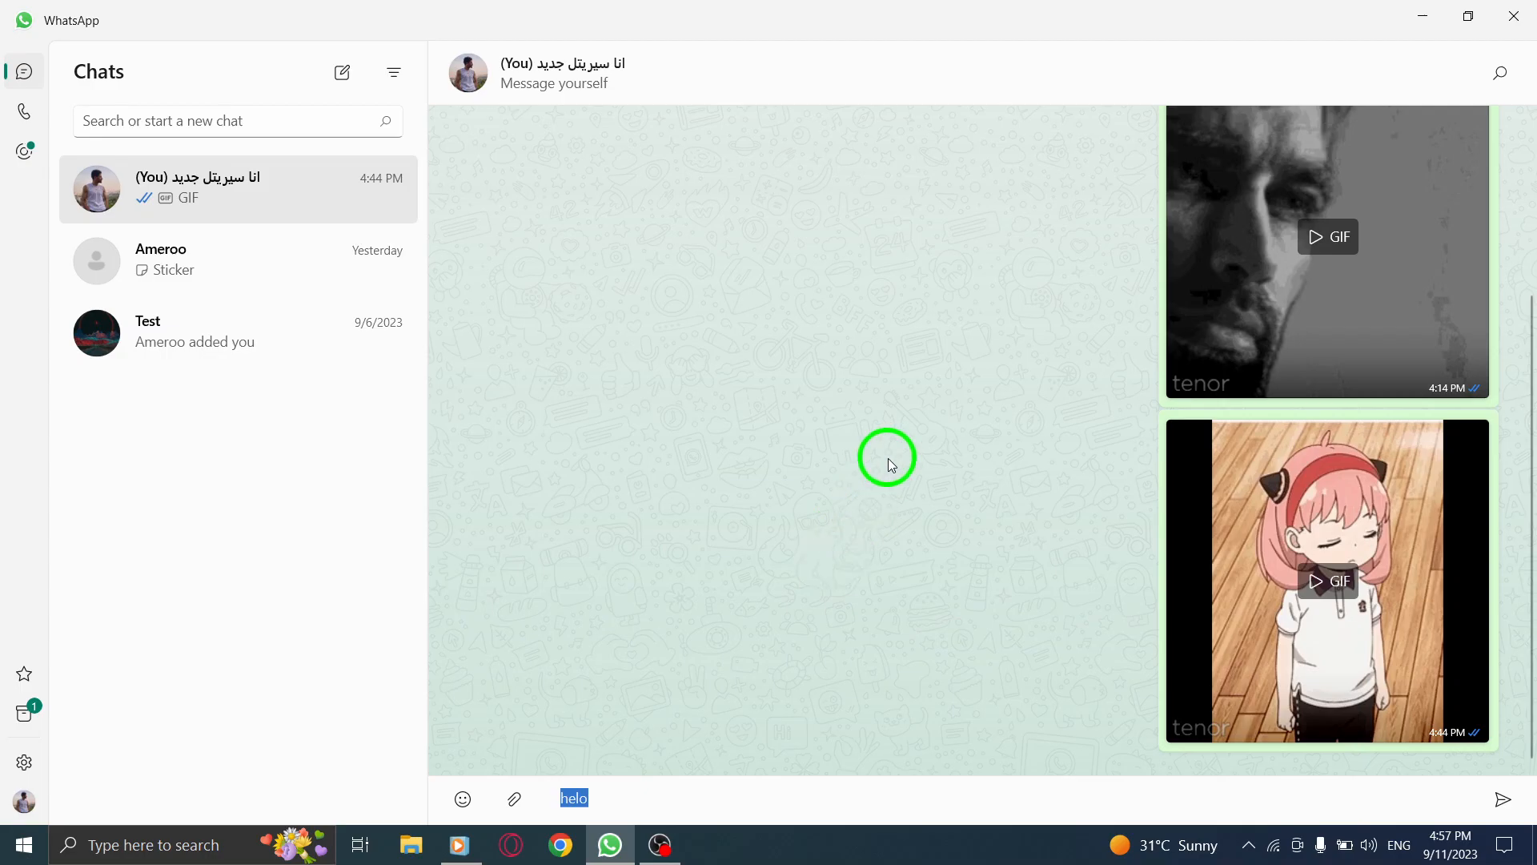